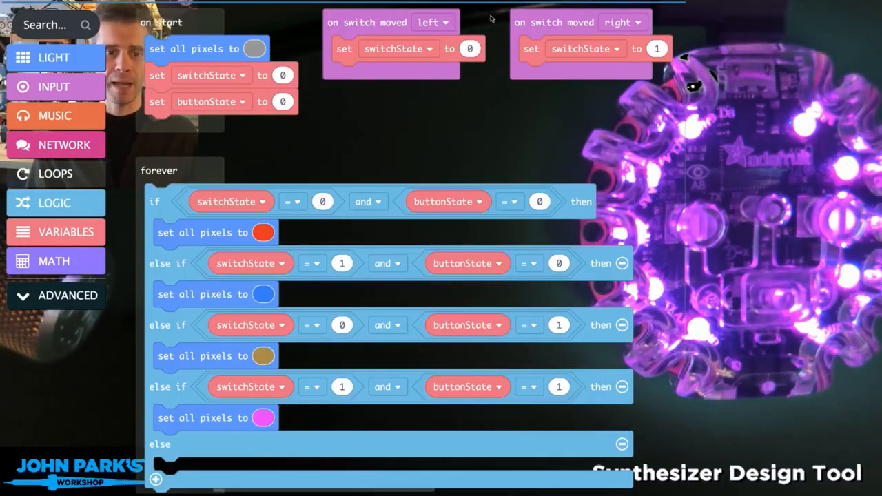
mouse_move(479, 20)
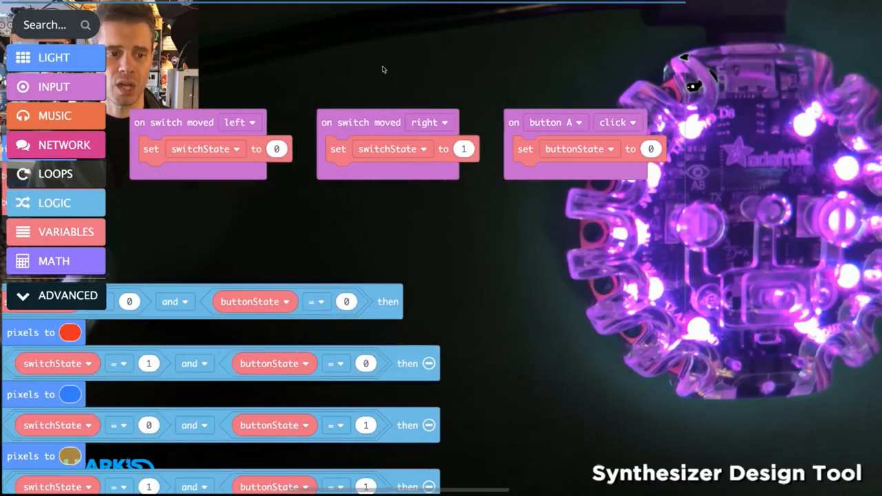
mouse_move(201, 229)
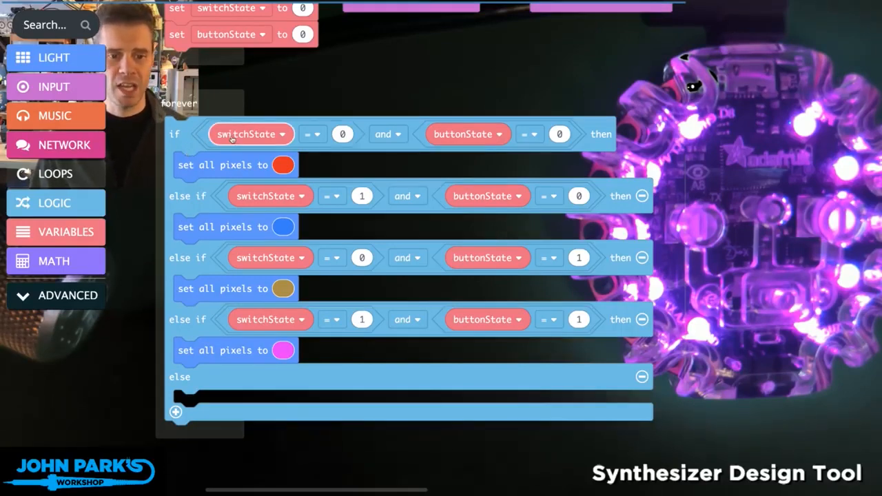
mouse_move(485, 91)
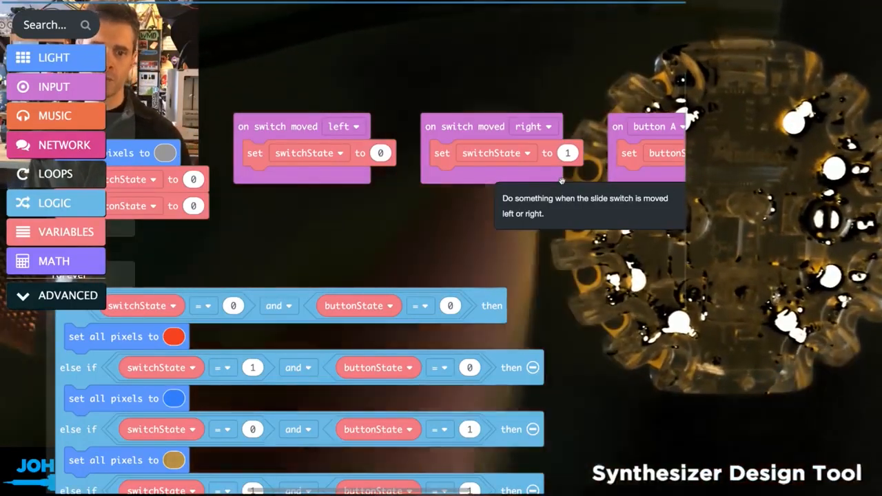
mouse_move(385, 262)
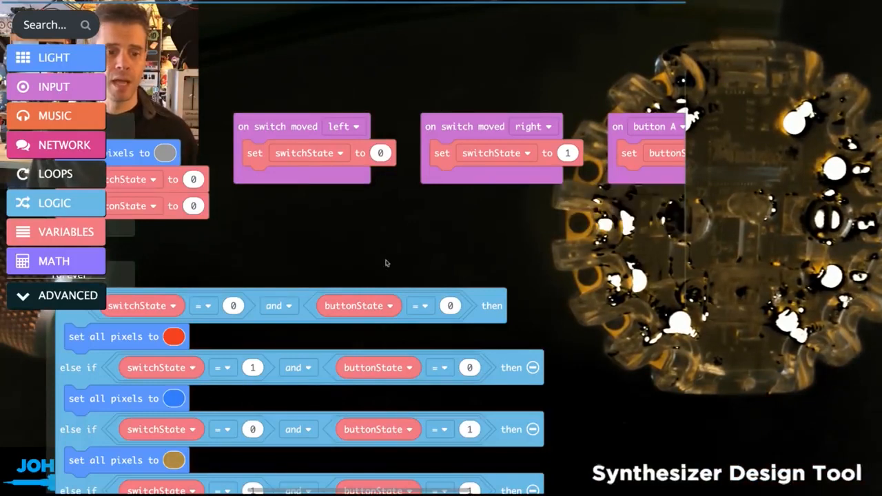